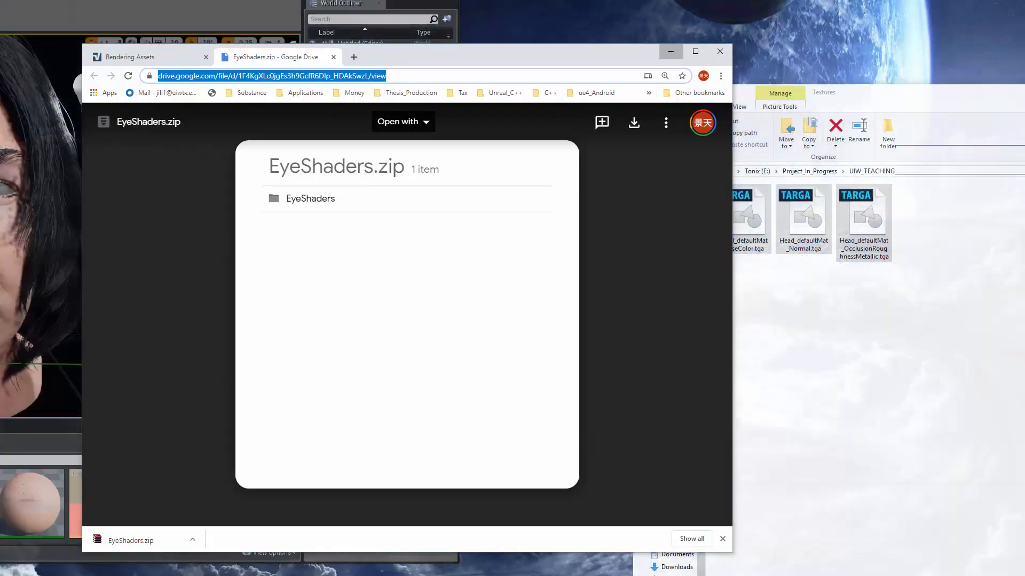
- Navigate the forum to ANGD 4299's Rendering Assets thread and download EyeShaders.zip from its Drive link
click(127, 56)
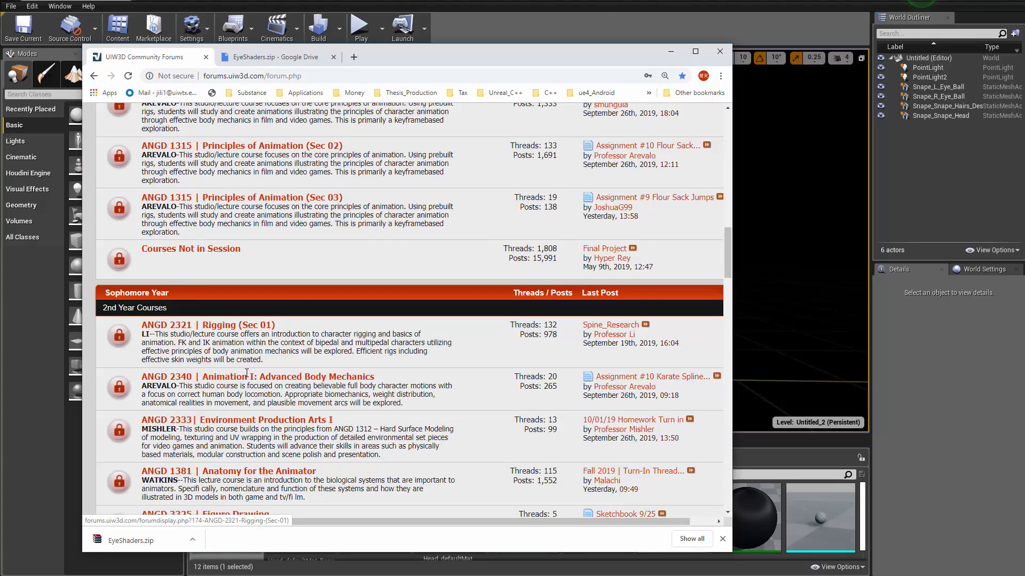
scroll(down, 3)
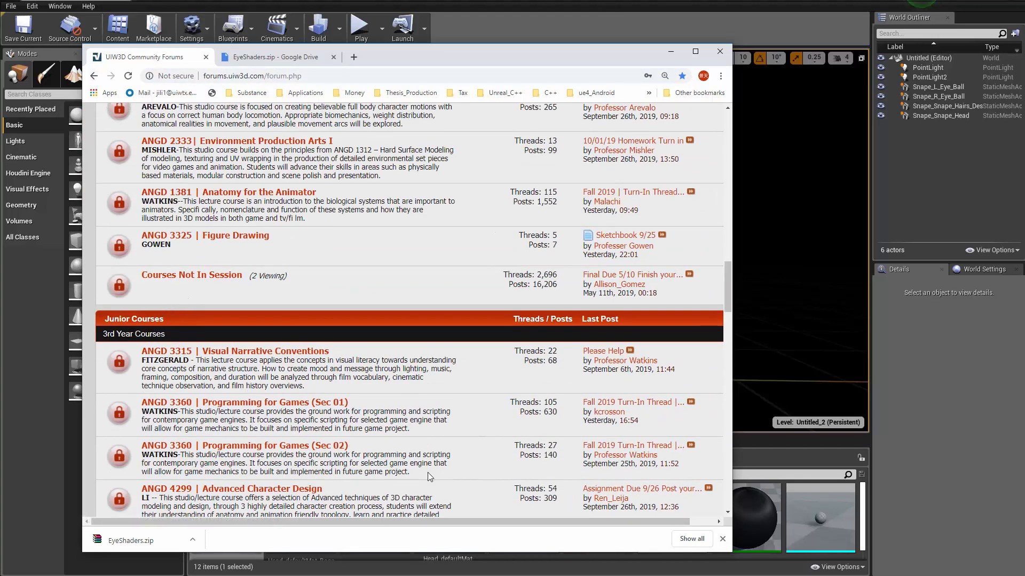
scroll(down, 3)
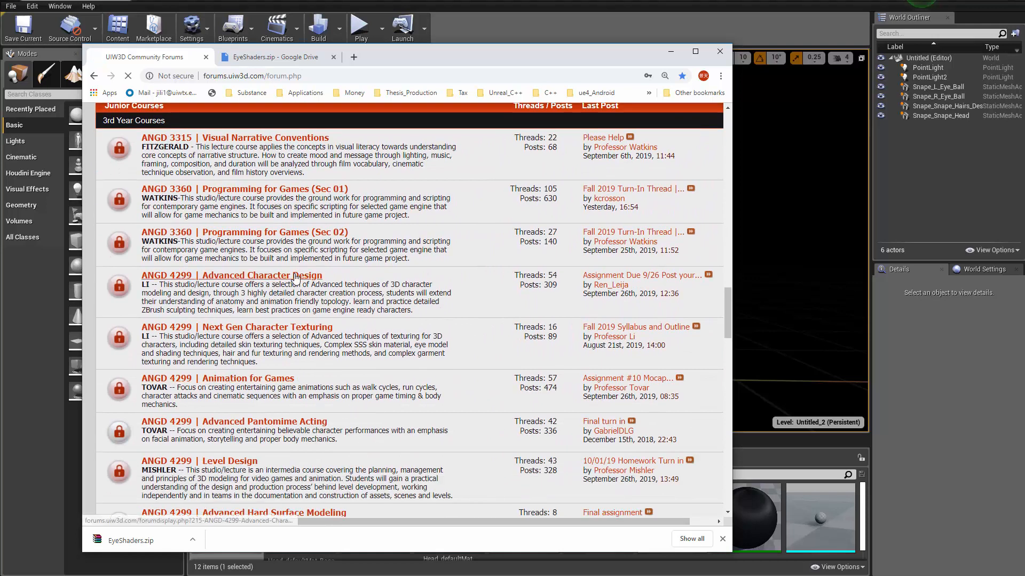
click(230, 274)
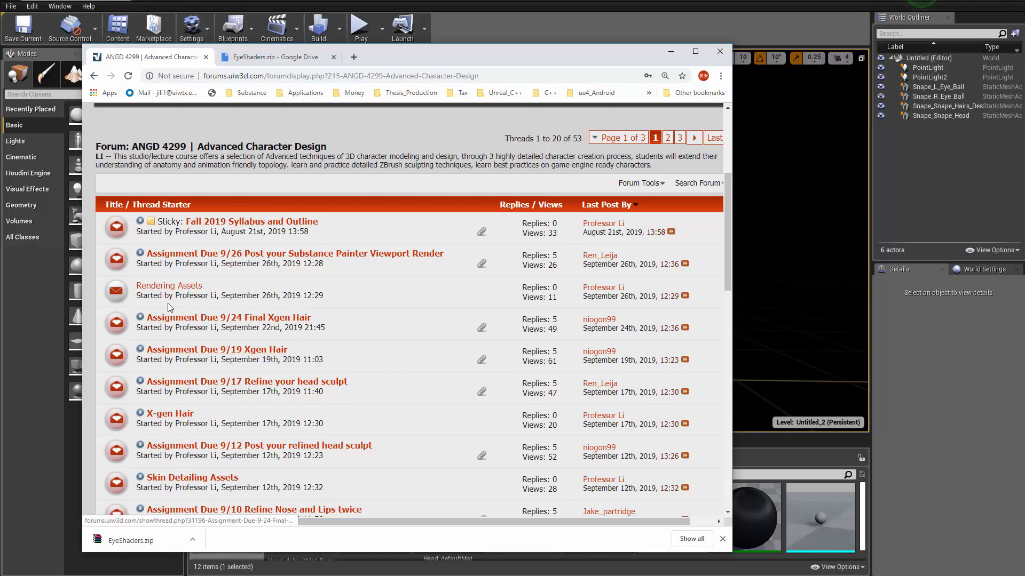
click(167, 287)
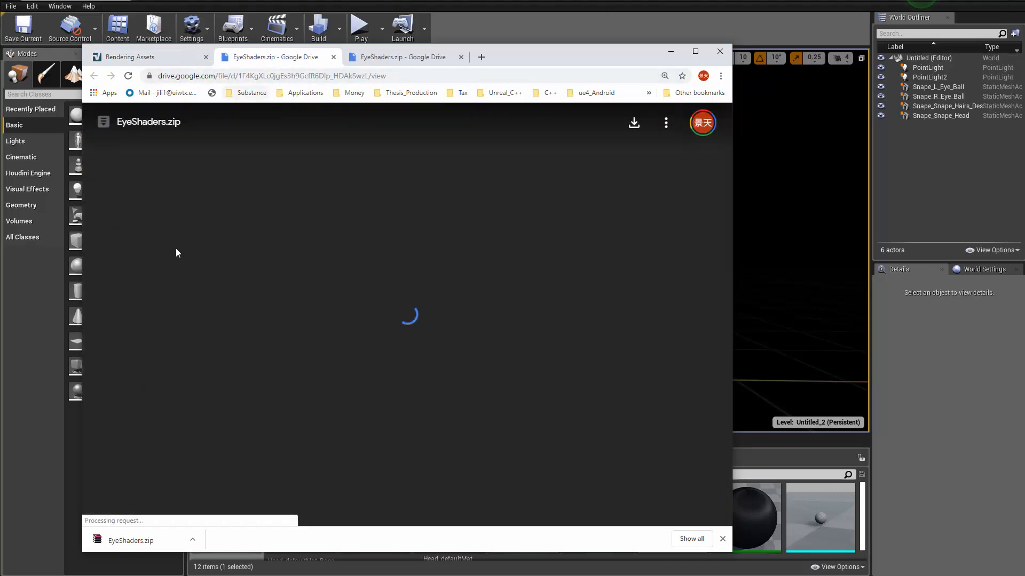
click(150, 57)
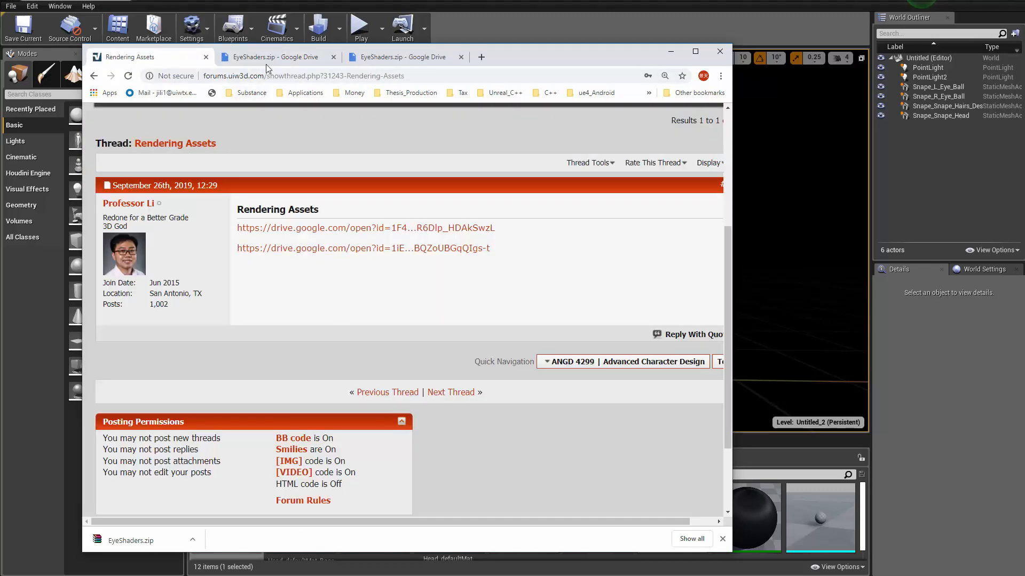
click(365, 227)
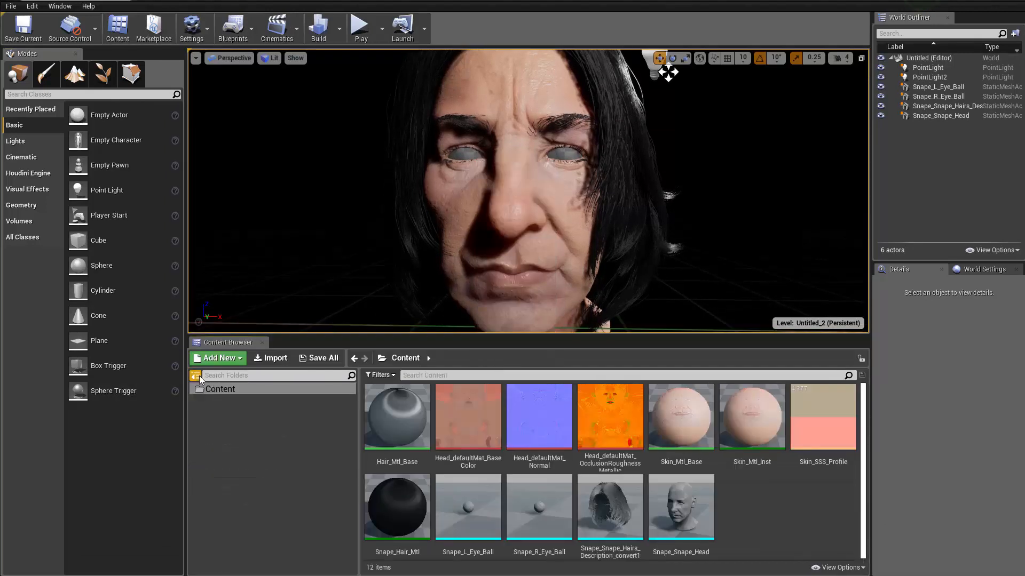
- Show the project's top-level Content folder in Windows File Explorer via Show in Explorer
click(219, 389)
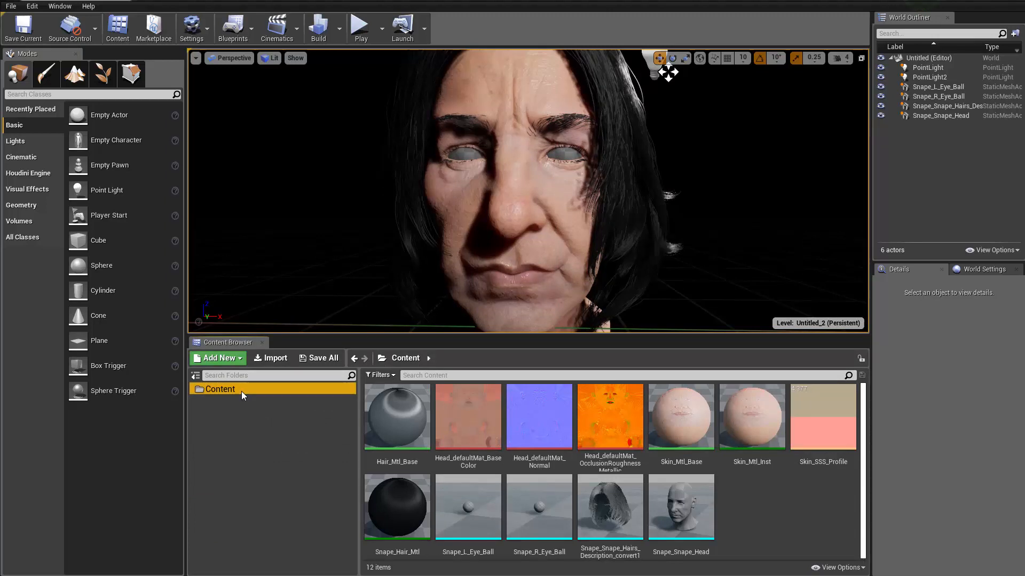
right_click(219, 389)
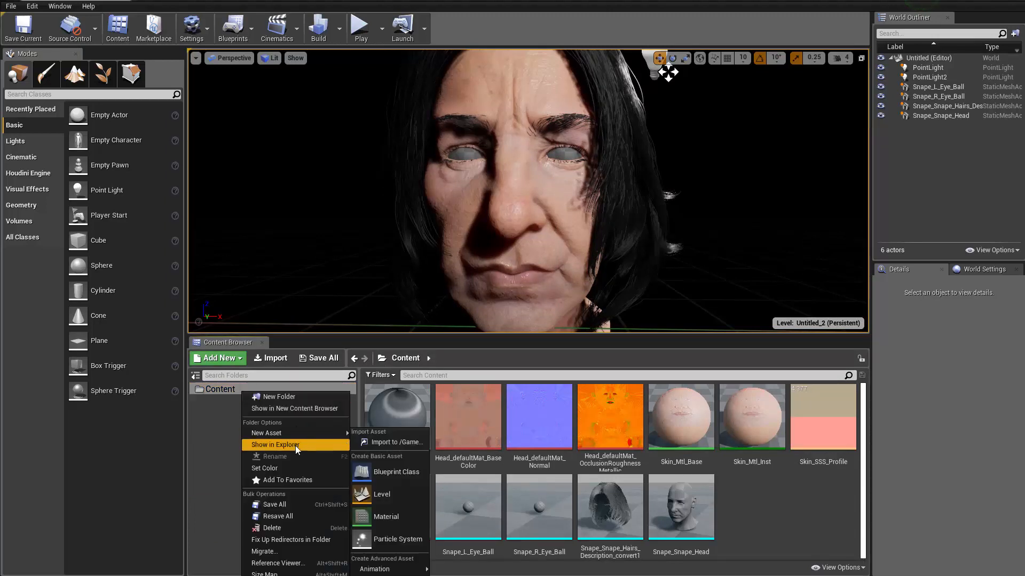
click(276, 445)
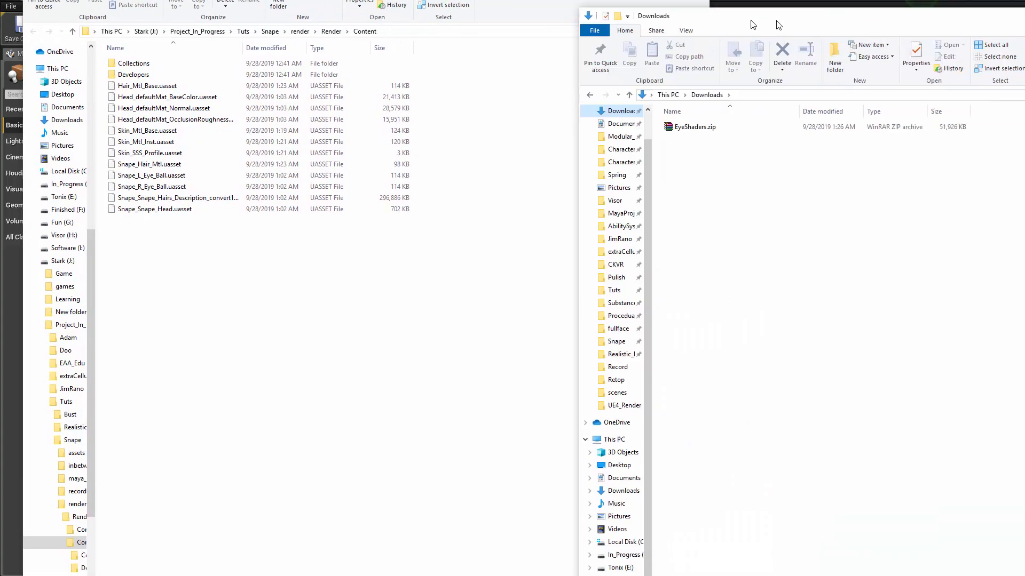
- Extract EyeShaders.zip to an EyeShaders folder and copy its Characters folder into the project's Content
right_click(695, 127)
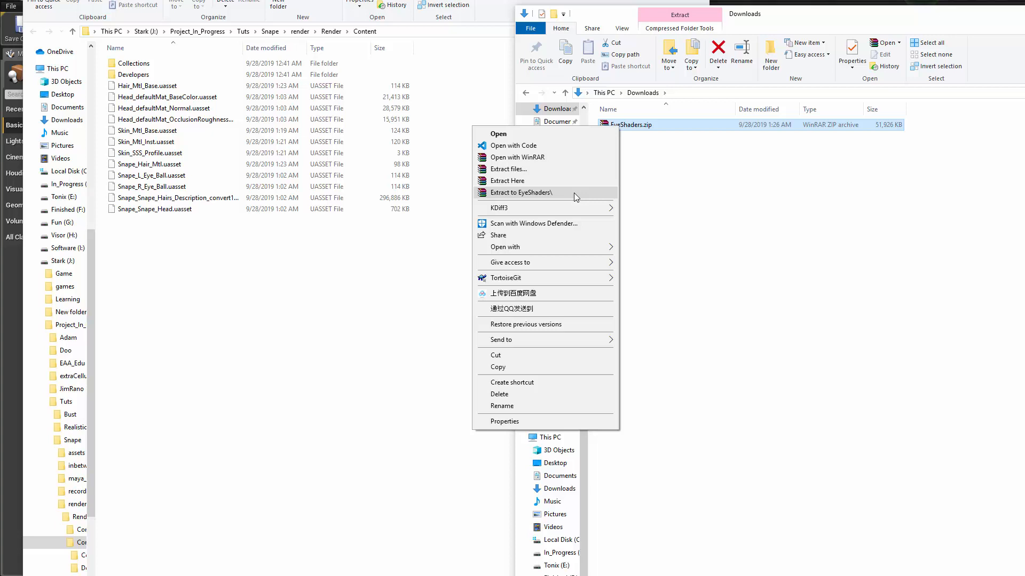
click(522, 193)
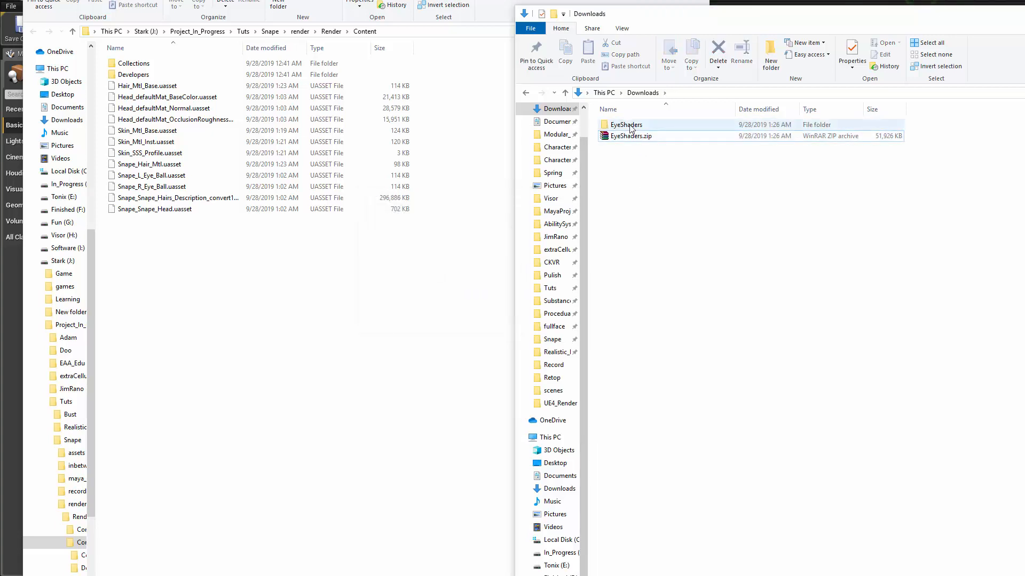
double_click(625, 124)
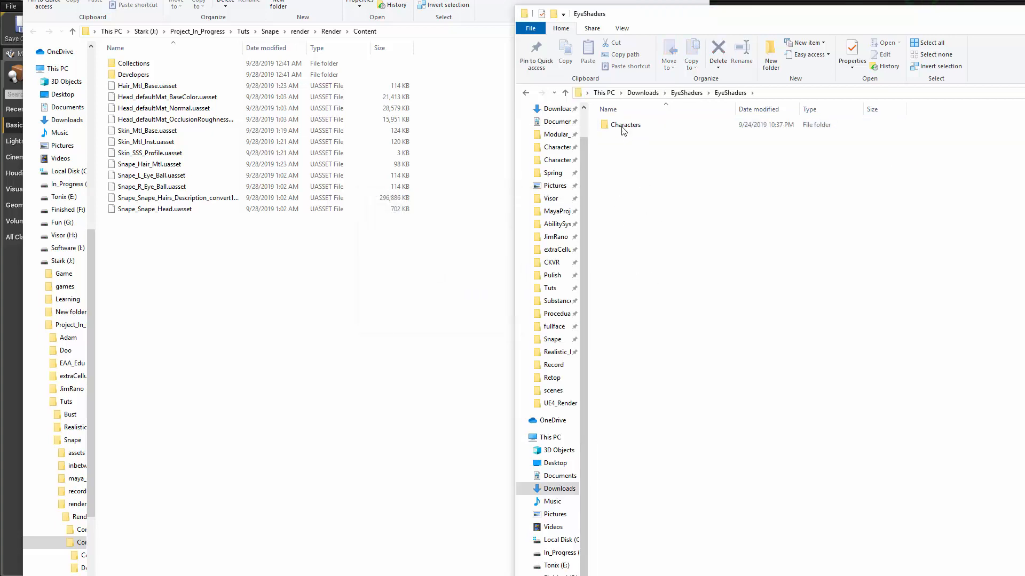
click(624, 124)
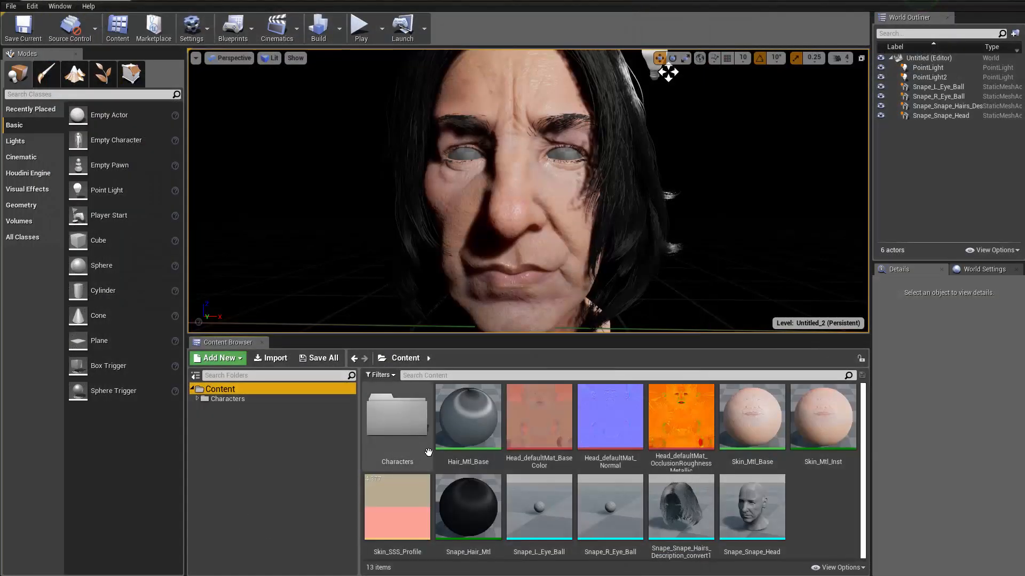
- Browse Characters > Shared > EyeMaterials and apply the M_EyeRefractive instance to the eyeballs
double_click(397, 416)
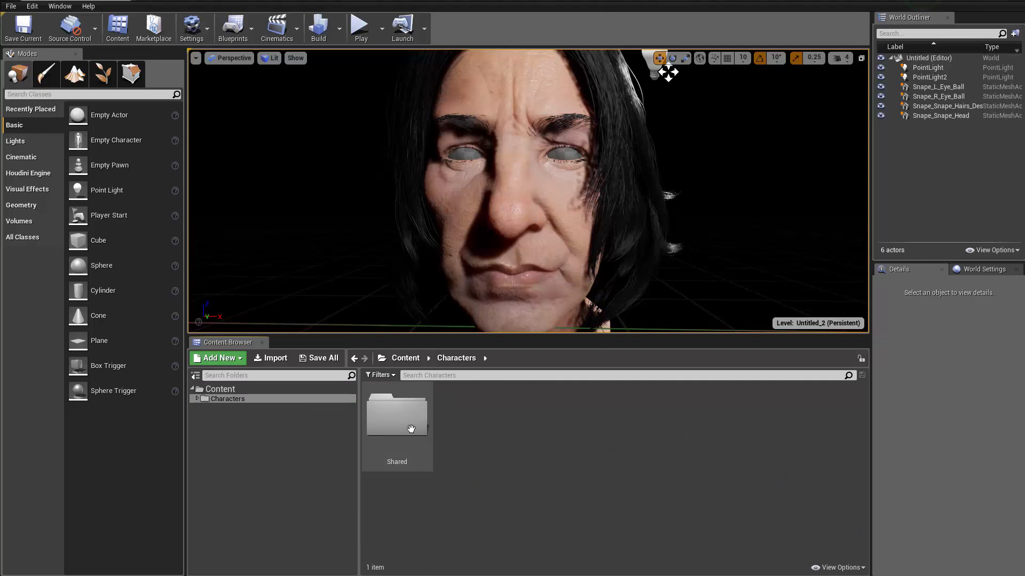
double_click(397, 415)
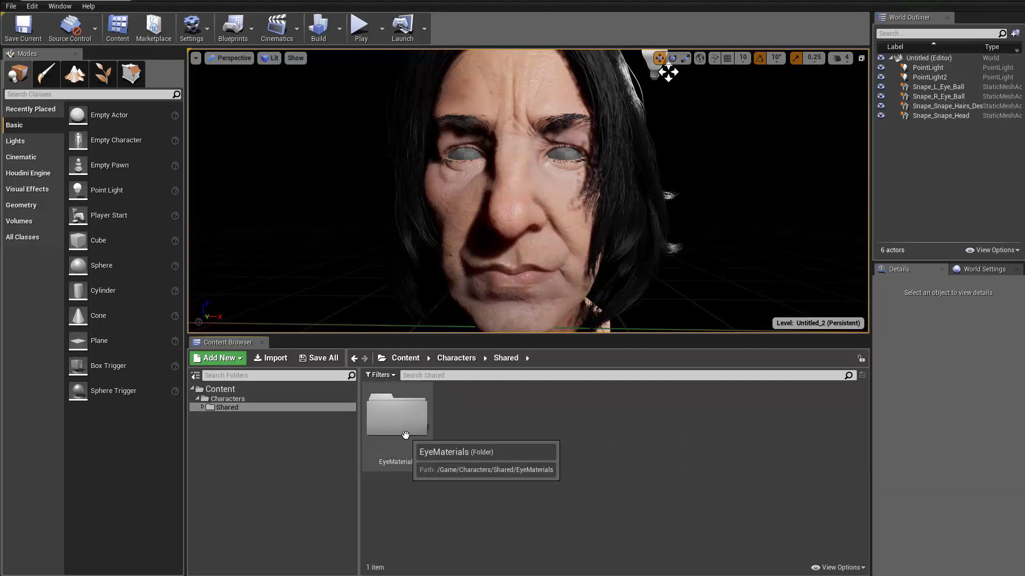
double_click(397, 413)
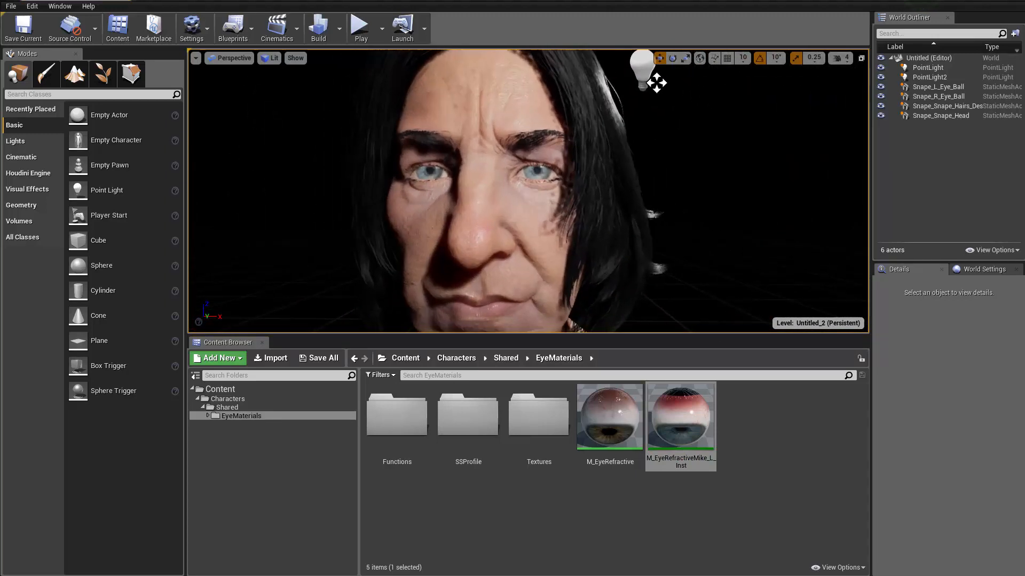
- In the eye material instance, set the IrisColor texture parameter to T_EyeIrisBaseColor
double_click(608, 416)
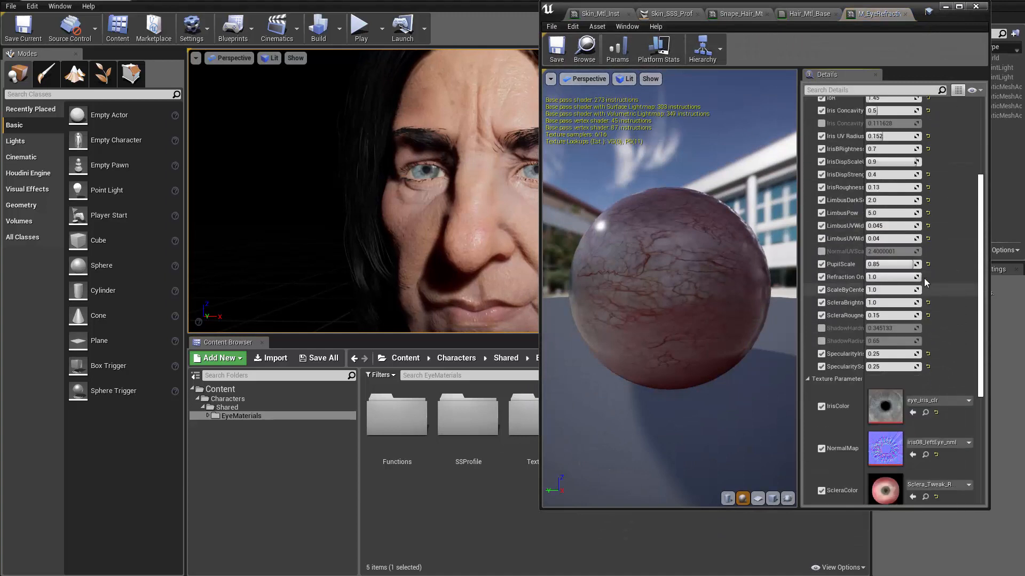
scroll(down, 3)
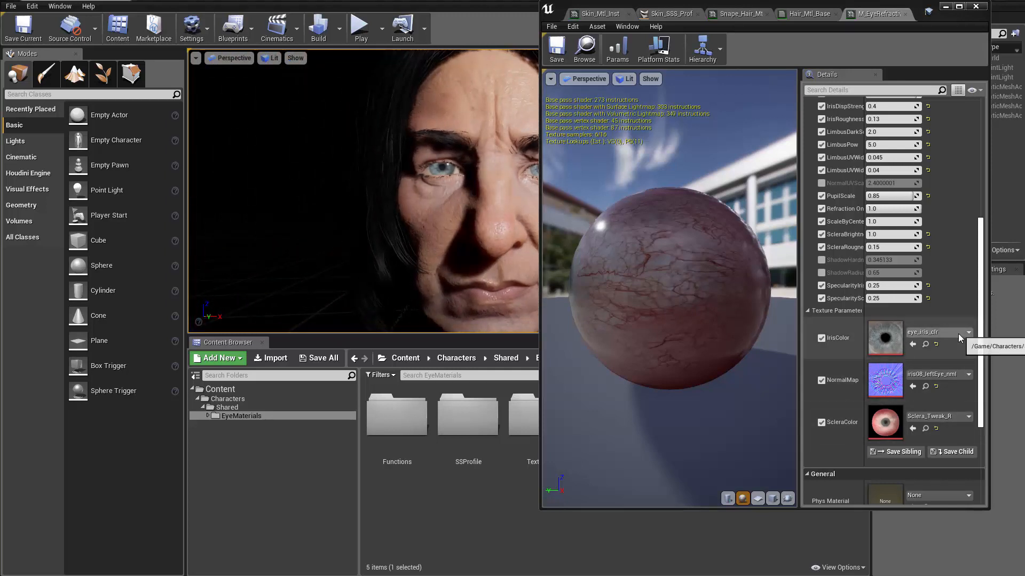
click(969, 332)
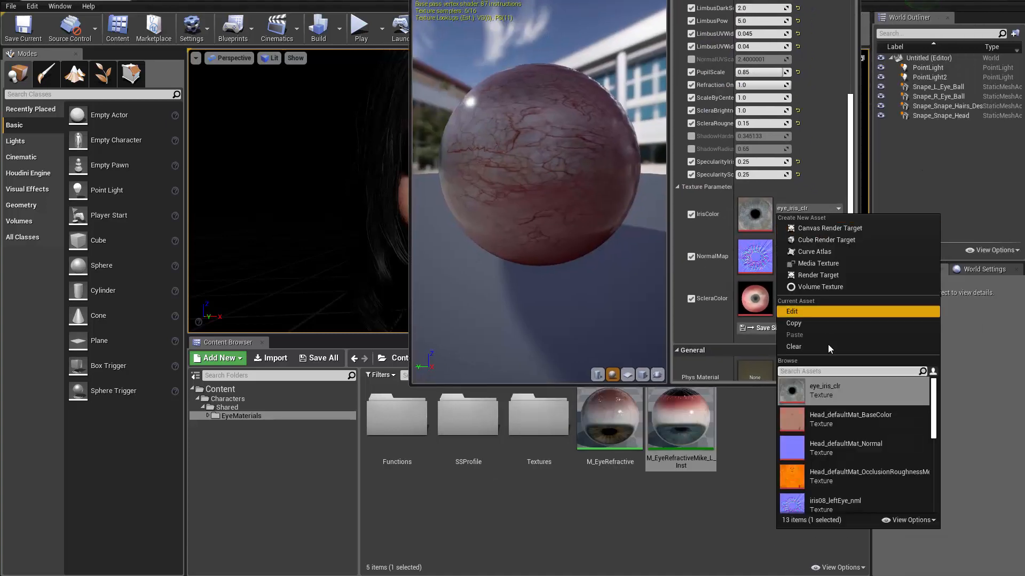
scroll(down, 3)
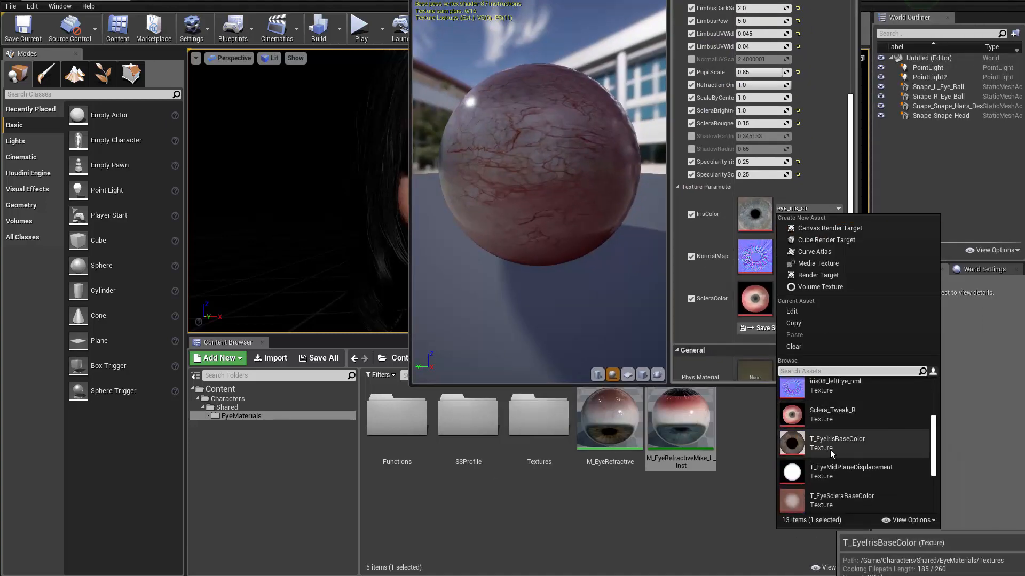
click(837, 443)
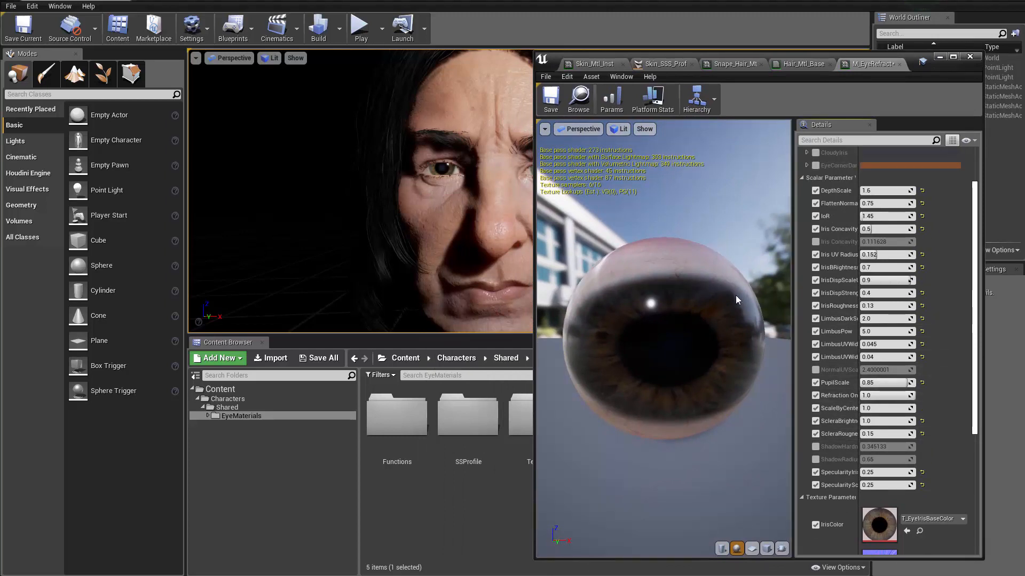
mouse_move(787, 304)
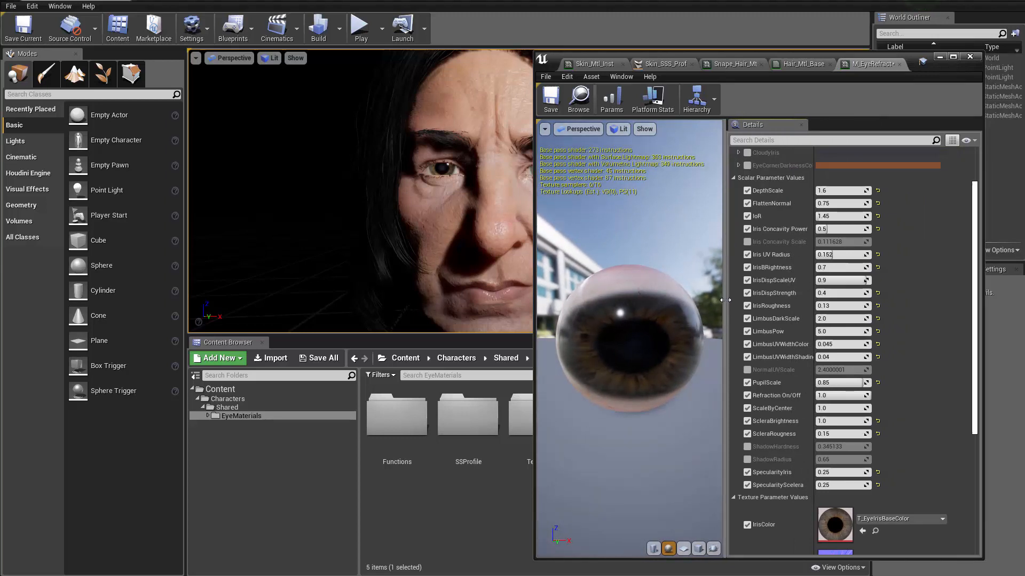
mouse_move(842, 254)
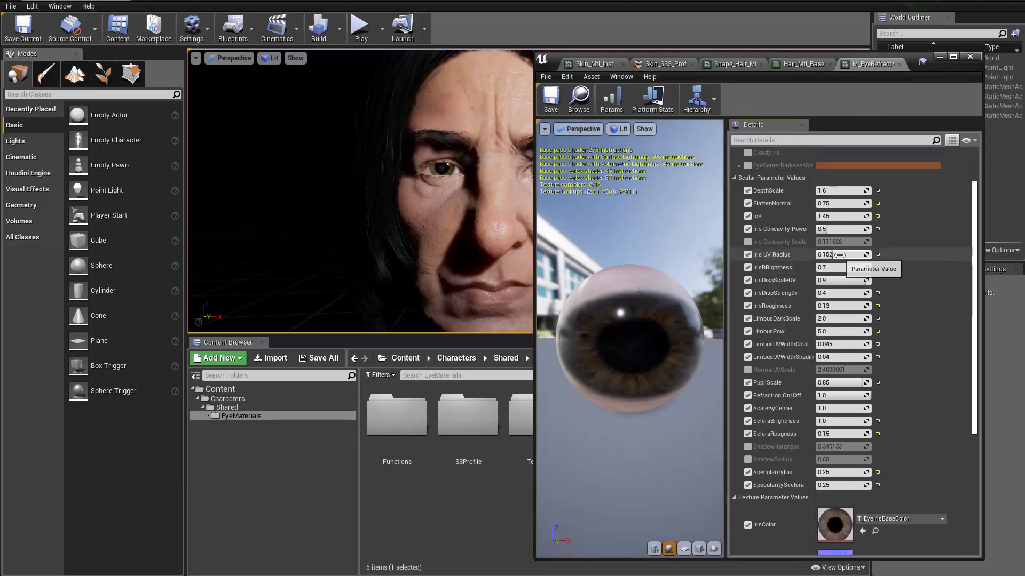
- Set the ScleraColor texture parameter to T_EyeScleraBaseColor
drag(843, 254, 830, 254)
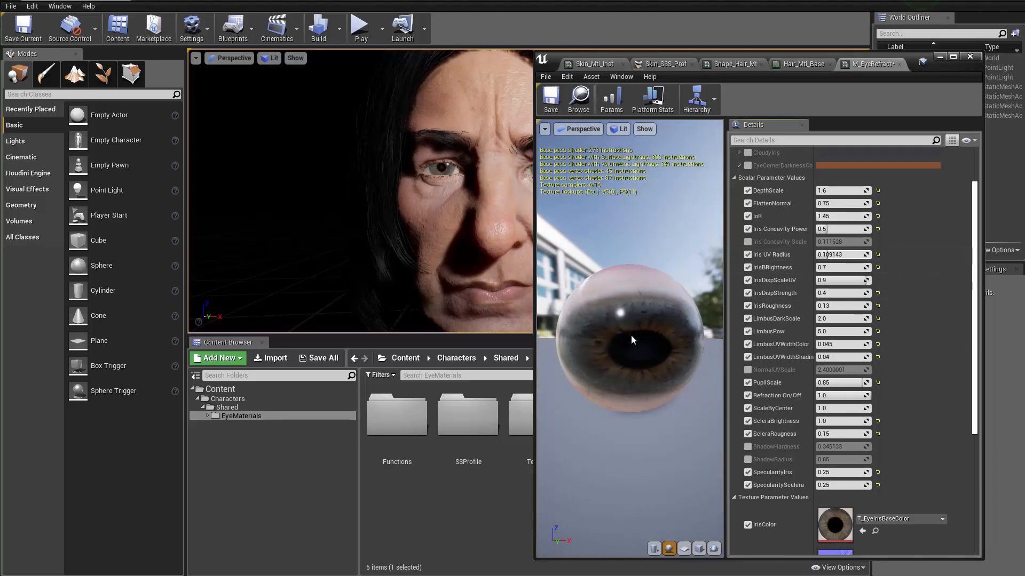
scroll(down, 3)
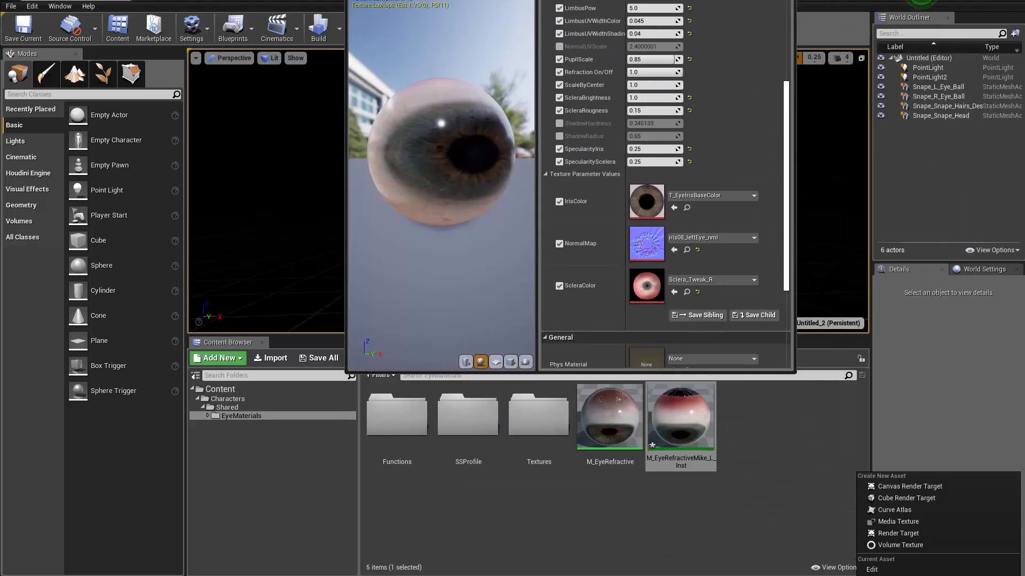
click(742, 260)
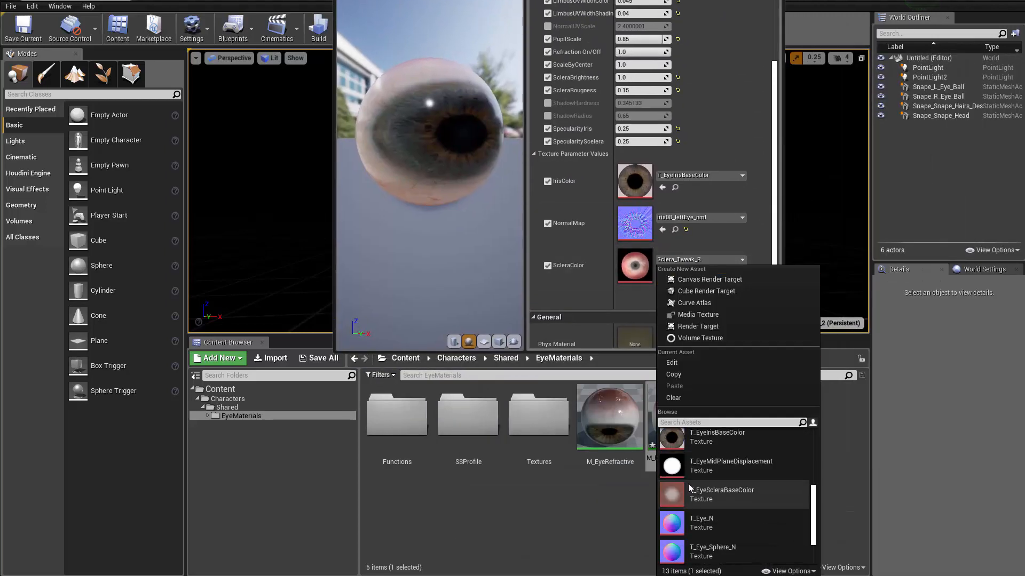
click(721, 490)
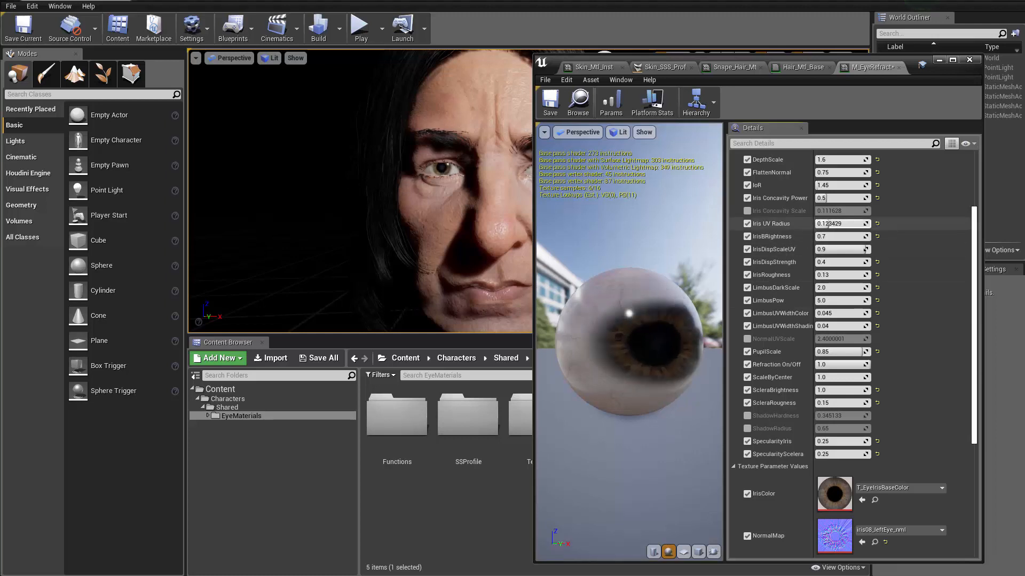
- Tune Iris UV Radius to about 0.138 and lower PupilScale from 0.85 to about 0.71
drag(840, 223, 850, 223)
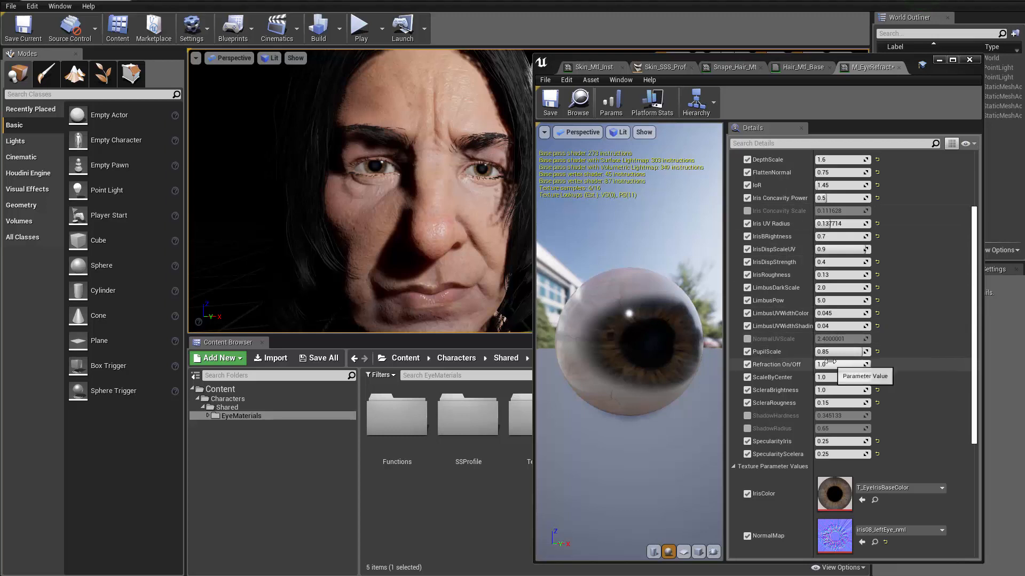
drag(850, 351, 837, 351)
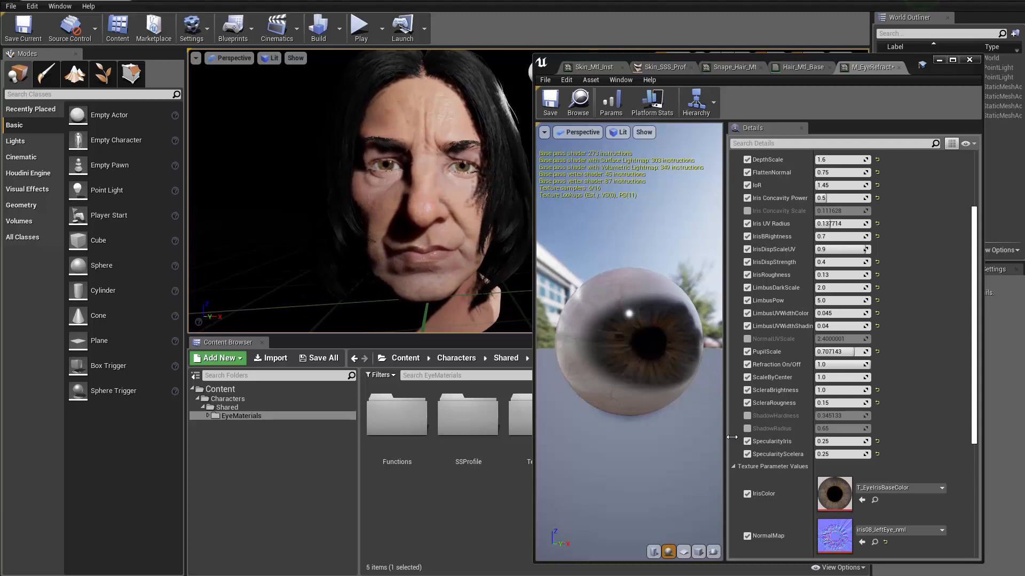
scroll(down, 3)
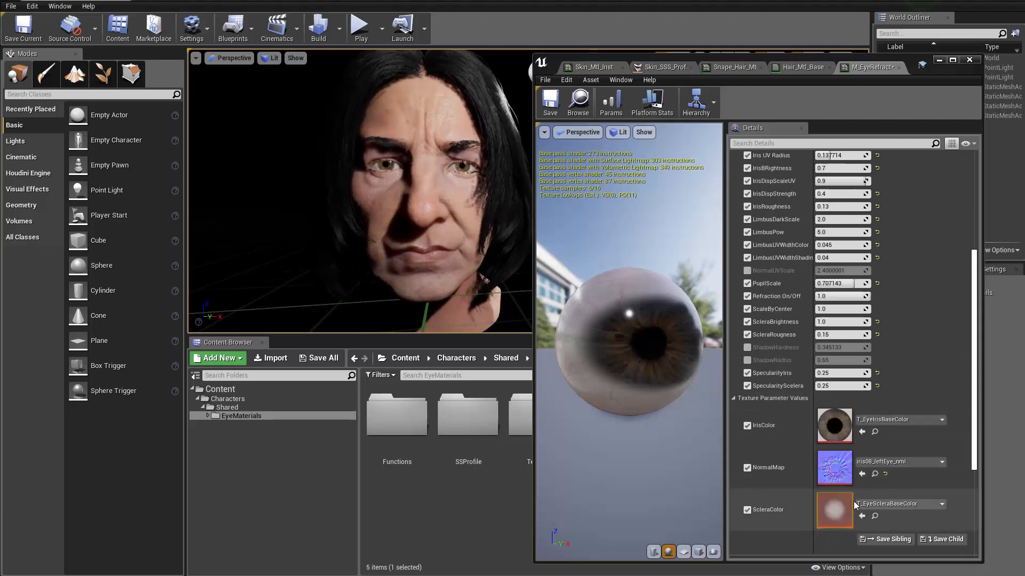
- From M_EyeRefractive's graph, open the ML_EyeRefraction material function node
scroll(down, 3)
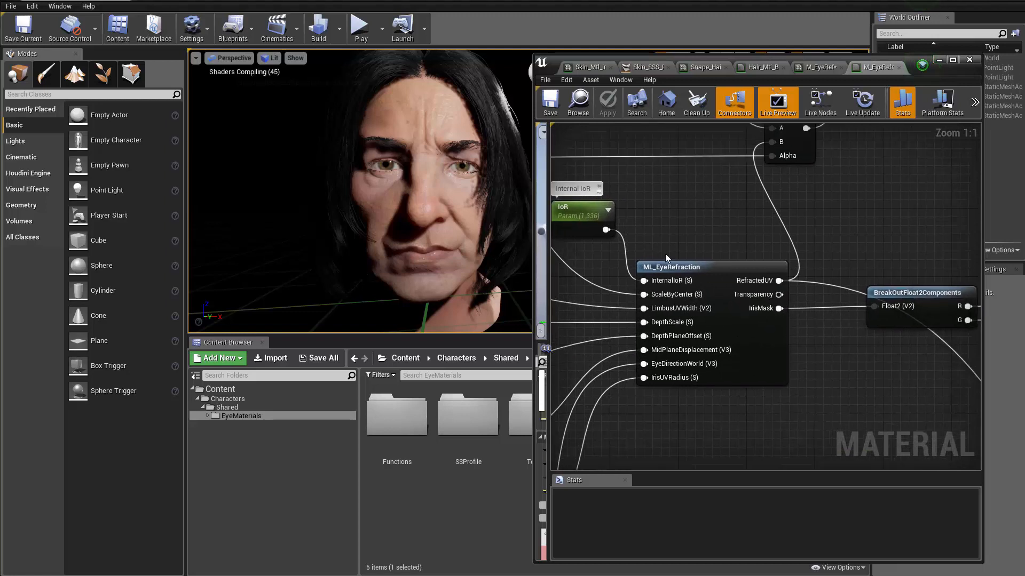
click(669, 266)
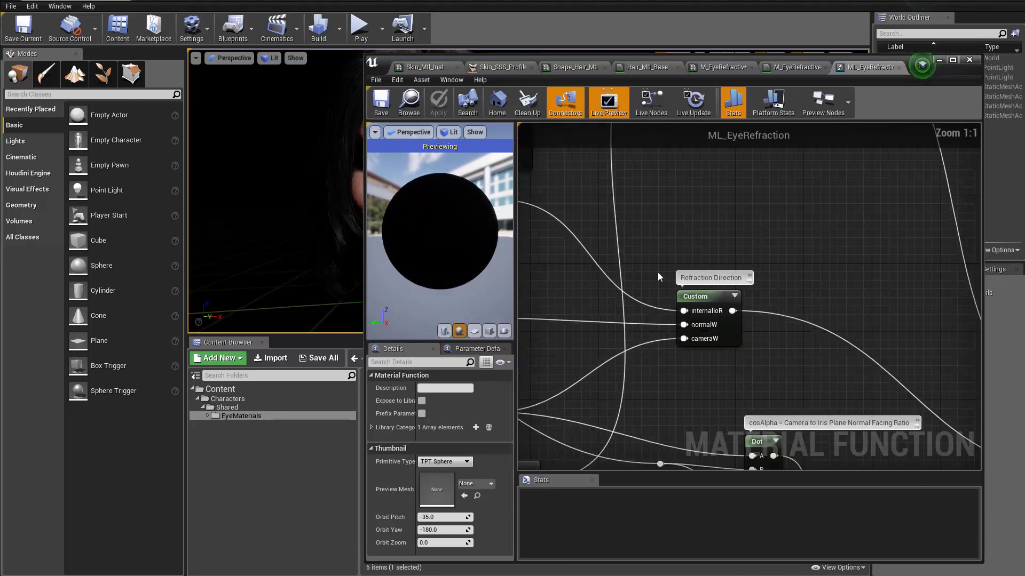
- Start previewing the Output RefractedUV node of ML_EyeRefraction
click(707, 350)
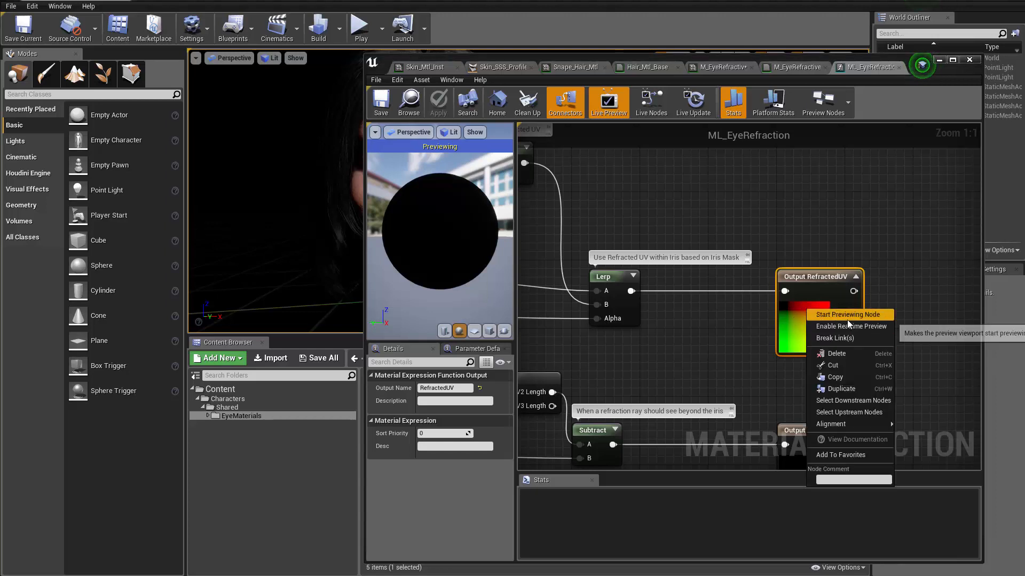
click(849, 314)
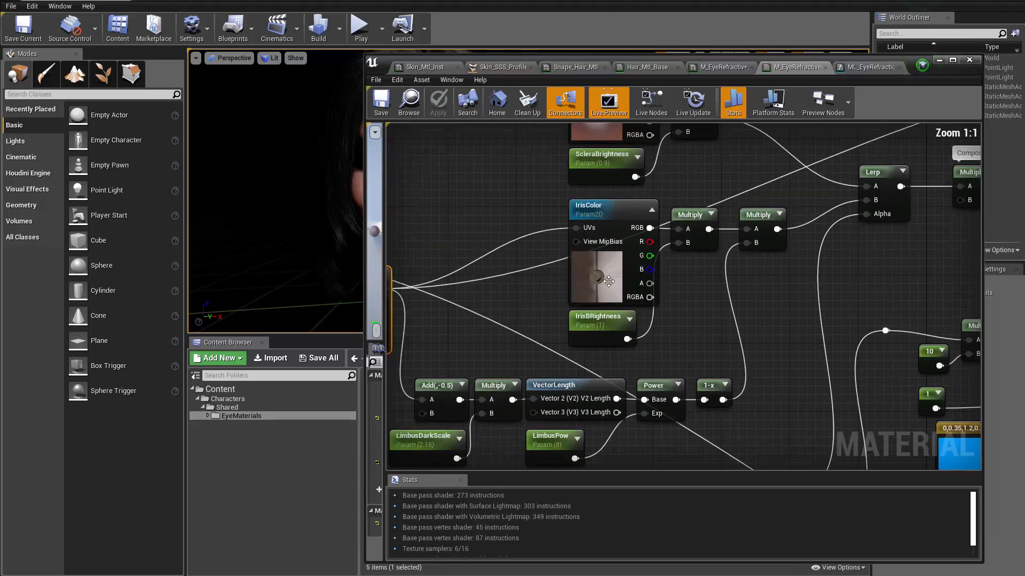
- Start previewing the IrisColor Param2D node and add a new vector parameter node
right_click(595, 275)
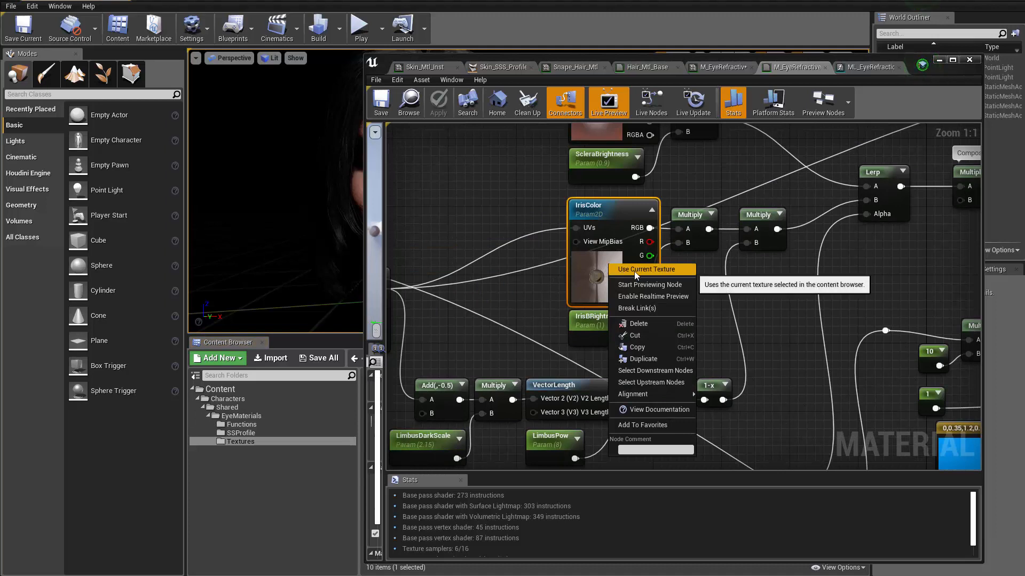
click(648, 284)
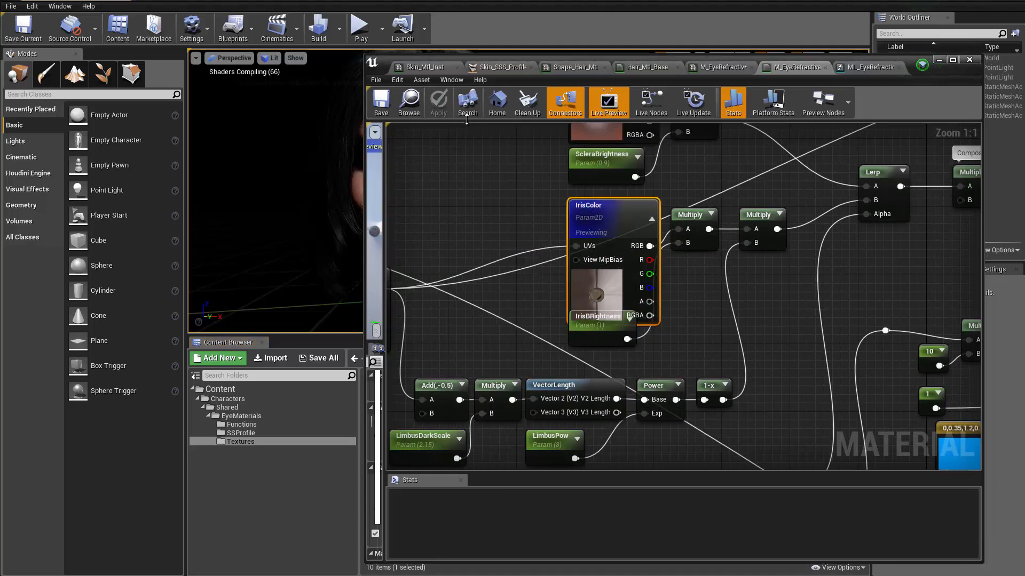
double_click(589, 205)
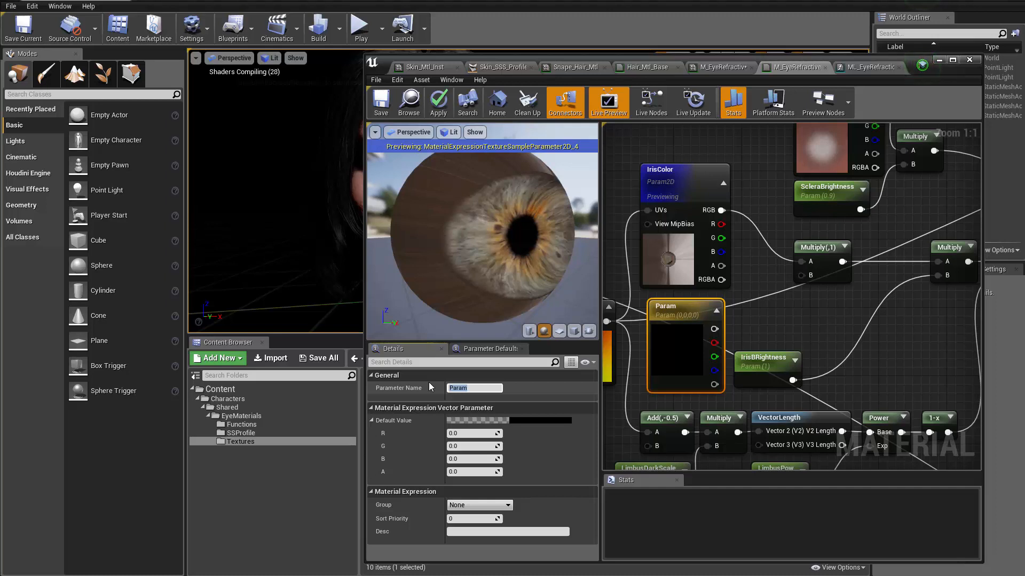
- Name the vector parameter Iris_Color_Mult, multiply it with IrisColor, and apply the material changes
text(Iris_Color_Mult)
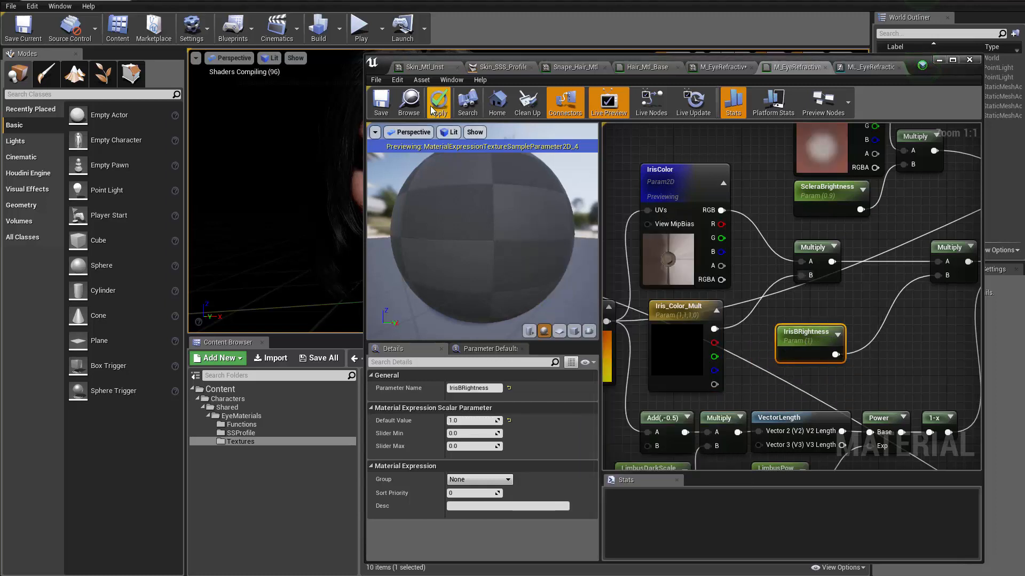
mouse_move(438, 102)
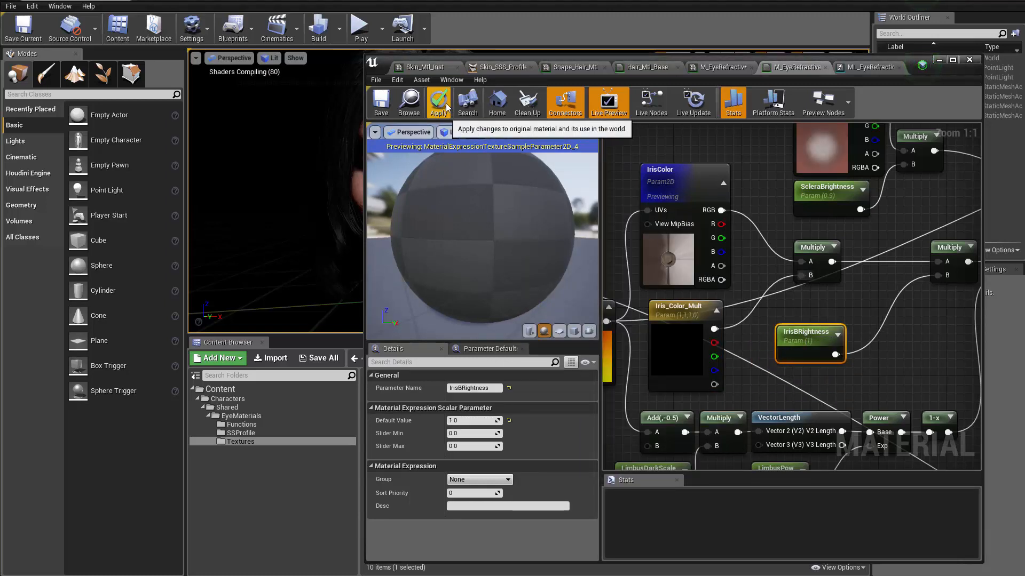
click(439, 102)
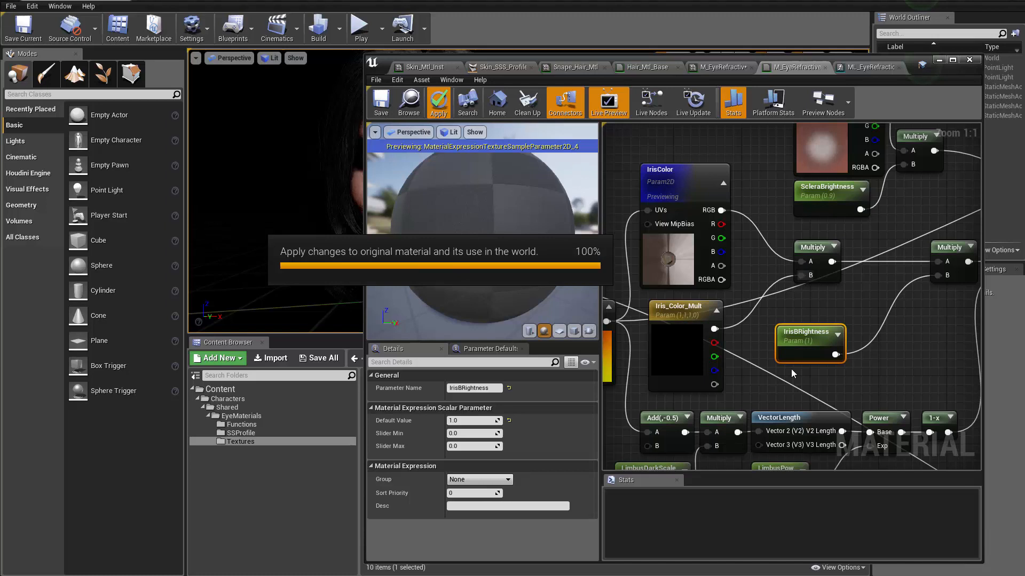
click(437, 102)
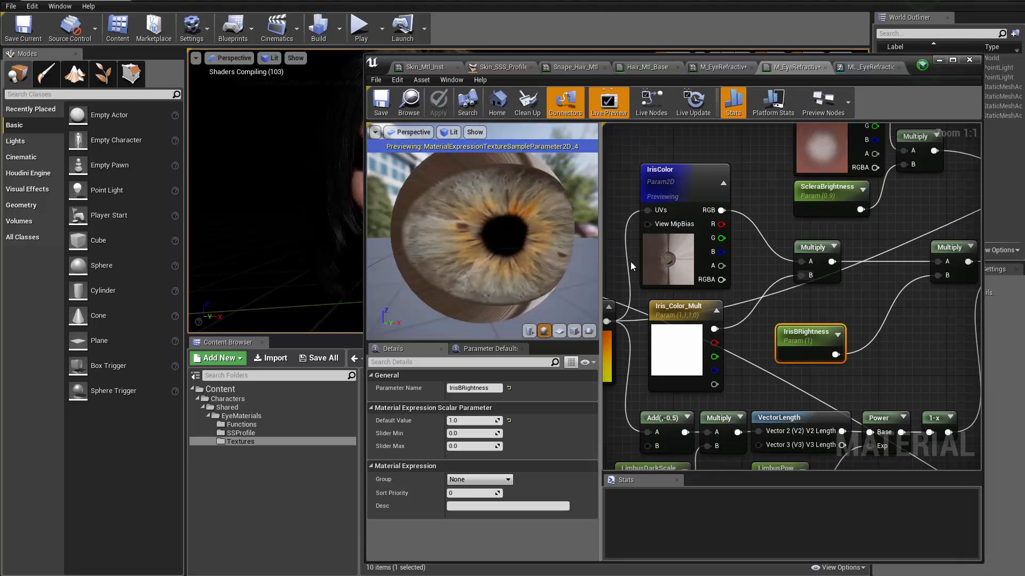
scroll(down, 3)
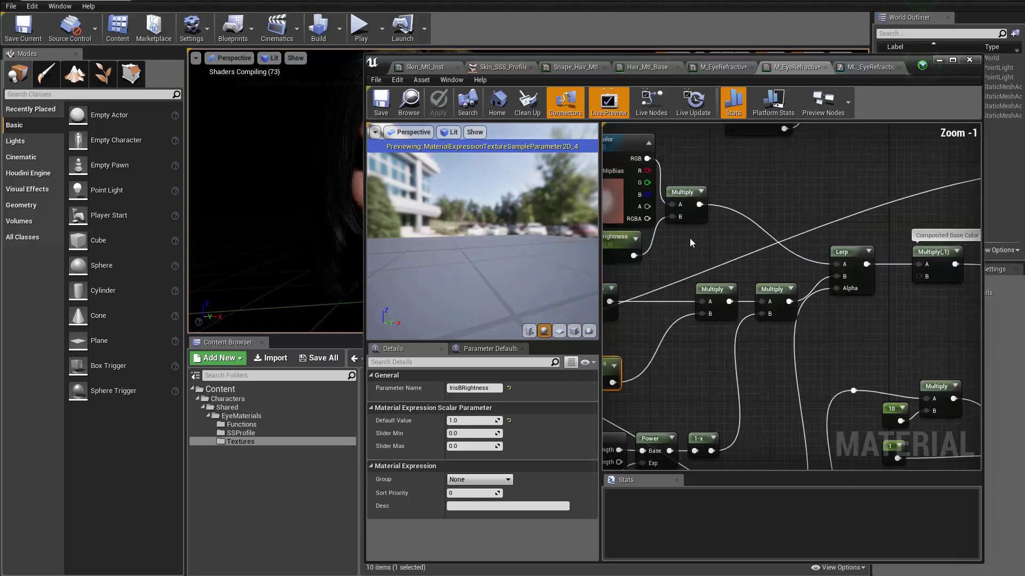
click(705, 304)
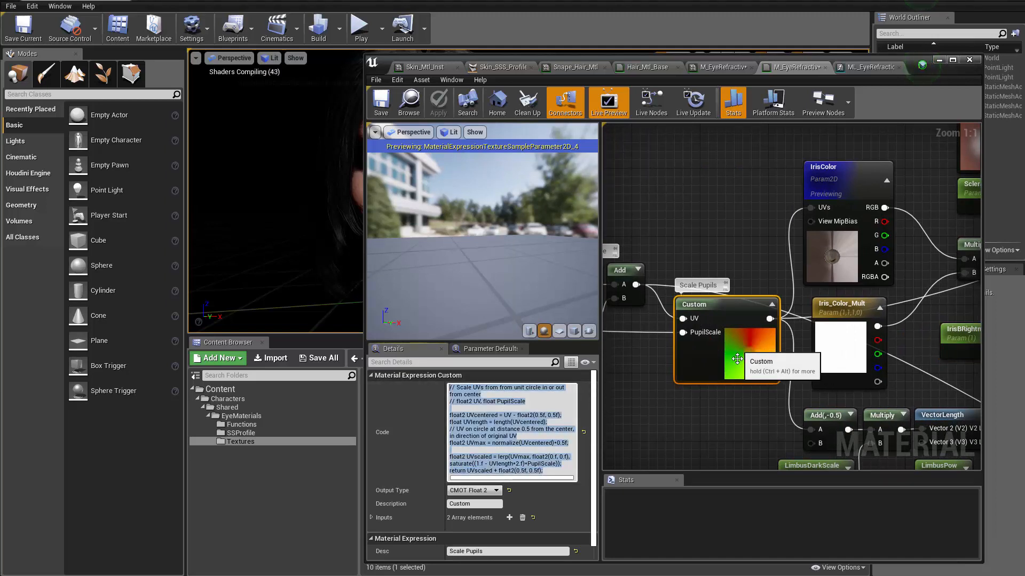
mouse_move(703, 377)
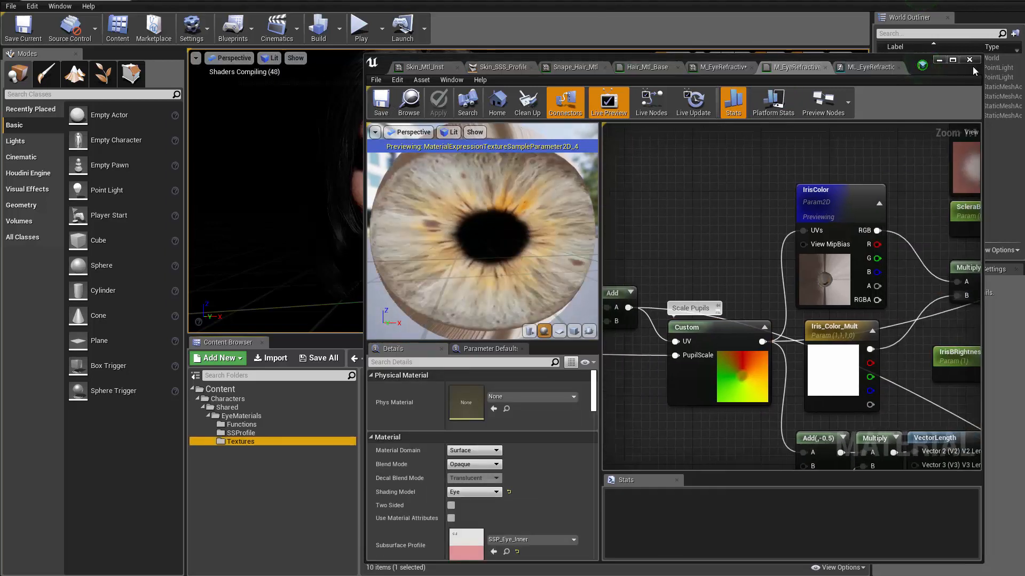
- Leave the Material Editor and reopen Snape_L_Eye_Ball's material instance, now showing Iris_Color_Mult
click(970, 60)
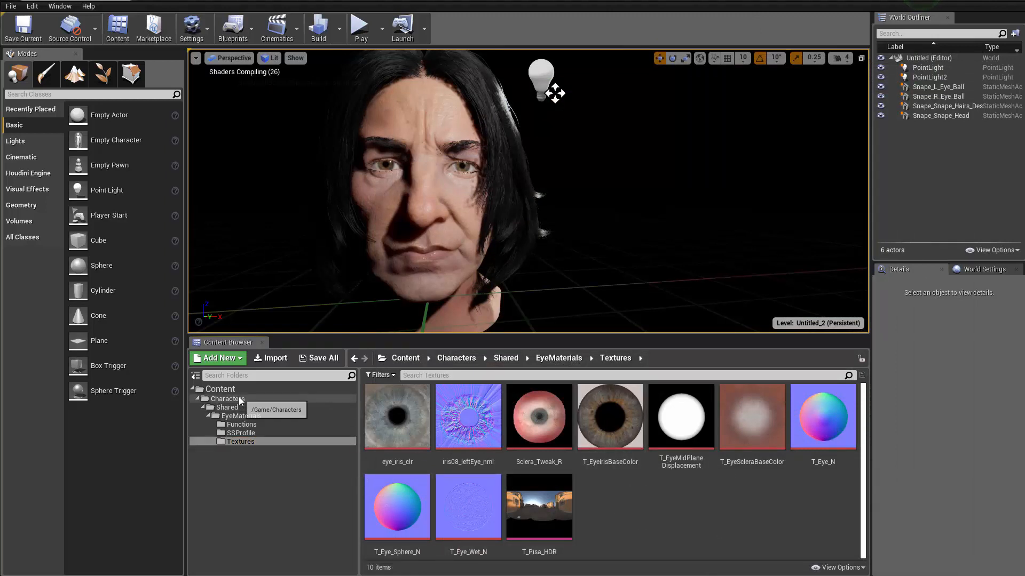
click(468, 170)
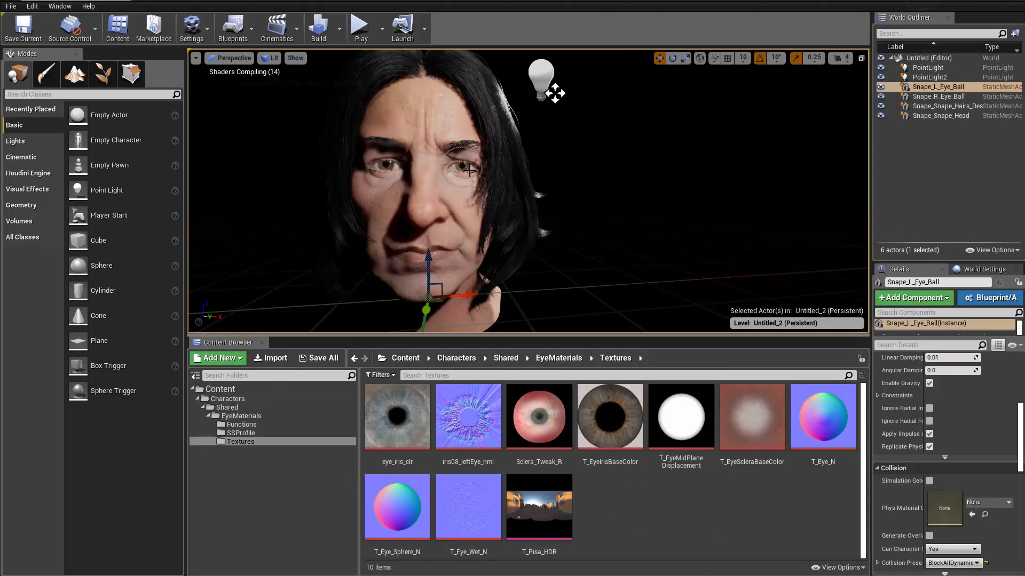
scroll(down, 3)
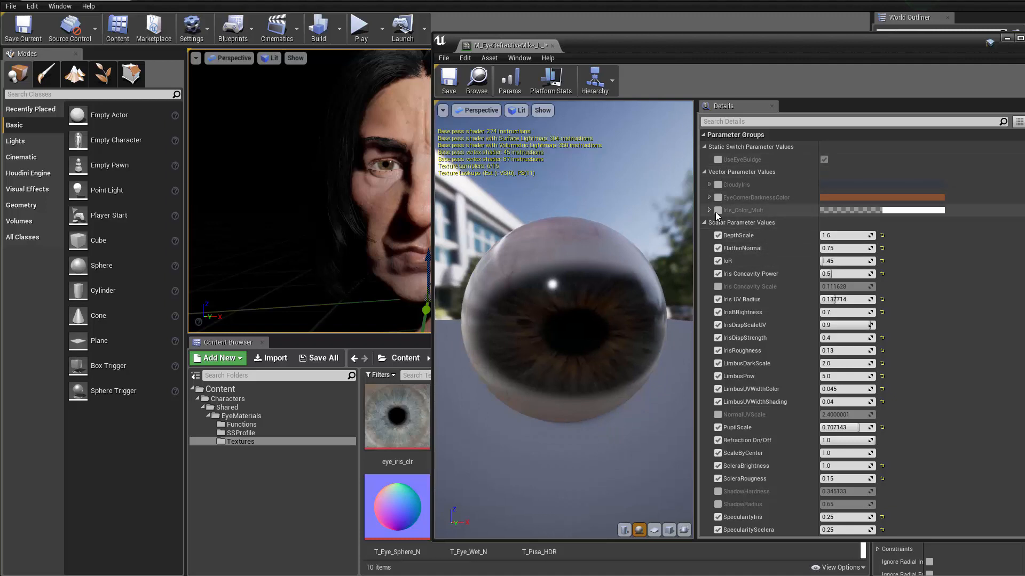
- Lower the Iris_Color_Mult colour to a dark grey of about 0.245 per channel
click(881, 210)
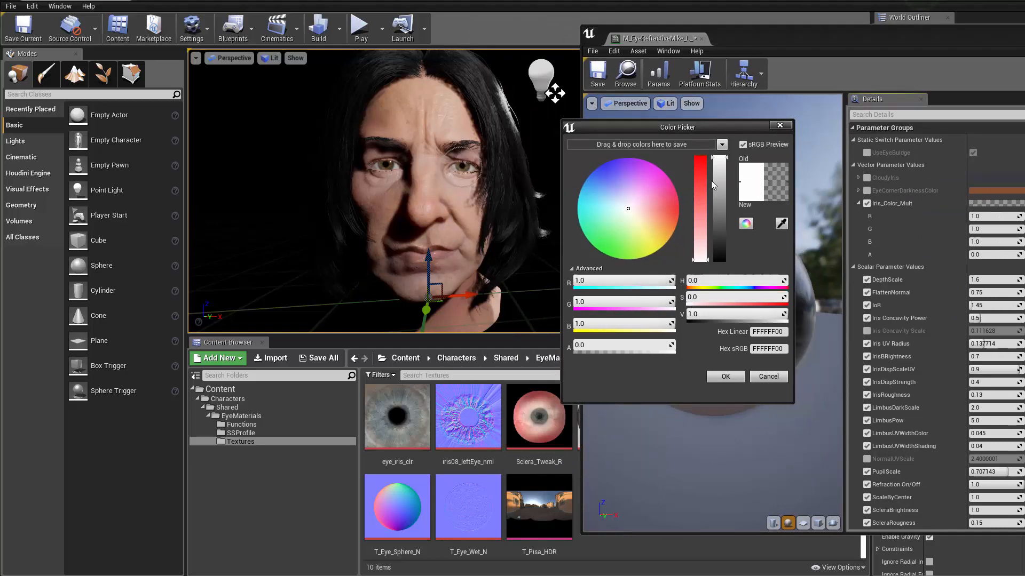
drag(718, 163, 718, 221)
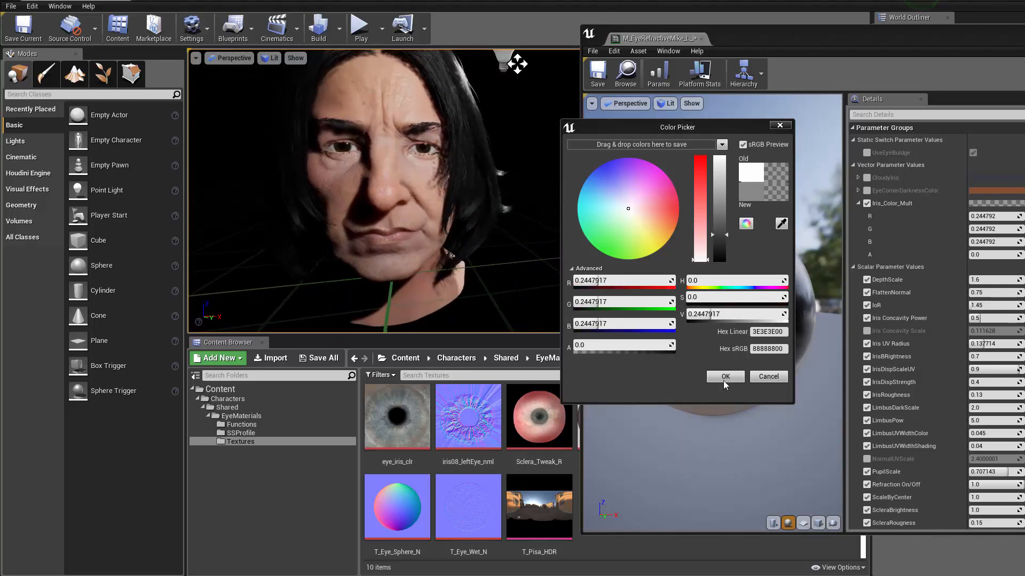
- Accept the darker iris colour and close the instance editor, leaving the head with dark irises
click(724, 377)
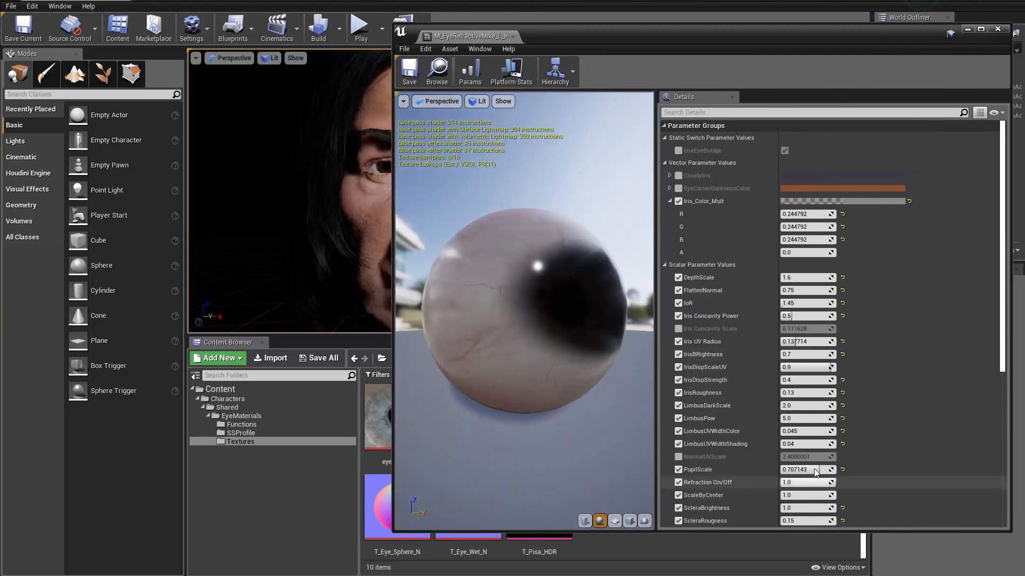
scroll(down, 3)
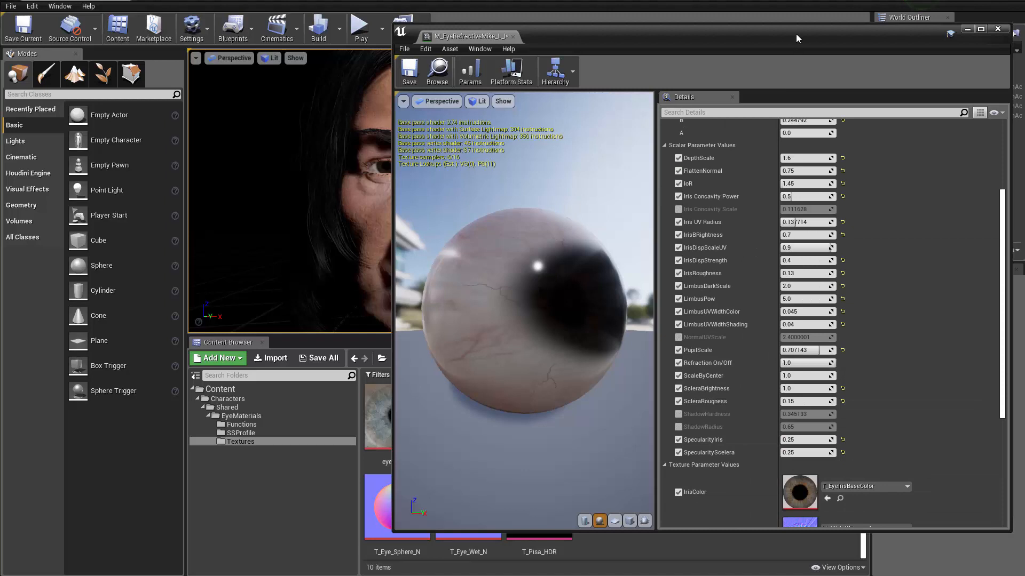
click(998, 29)
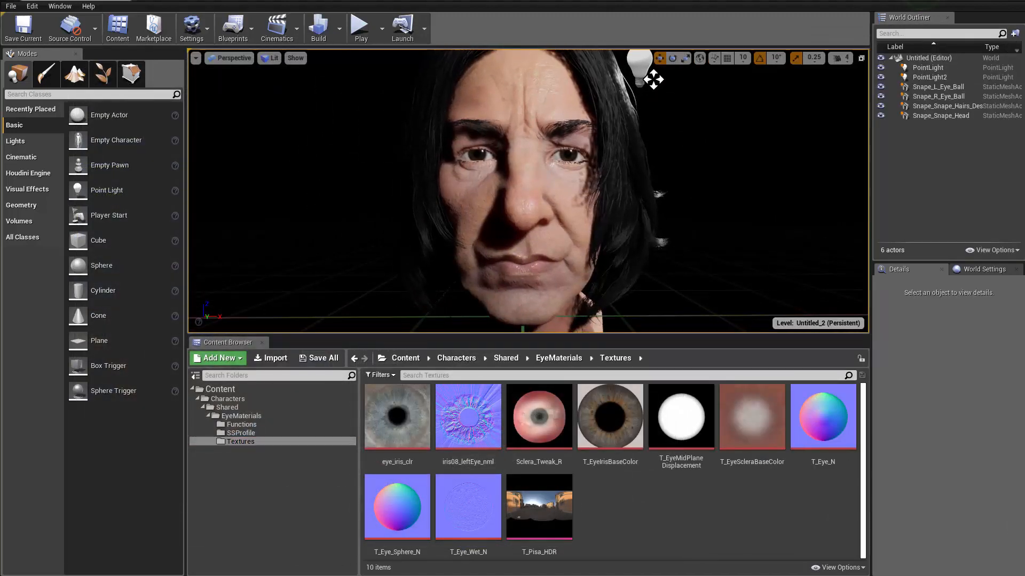